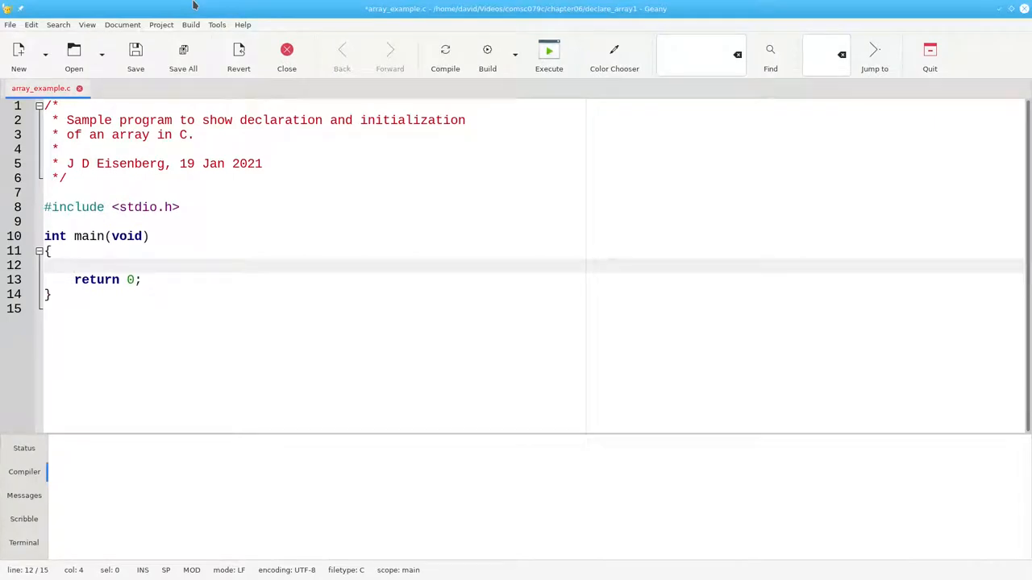
Declare 'int scores[5]' inside main, followed by blank lines before the return
text(int)
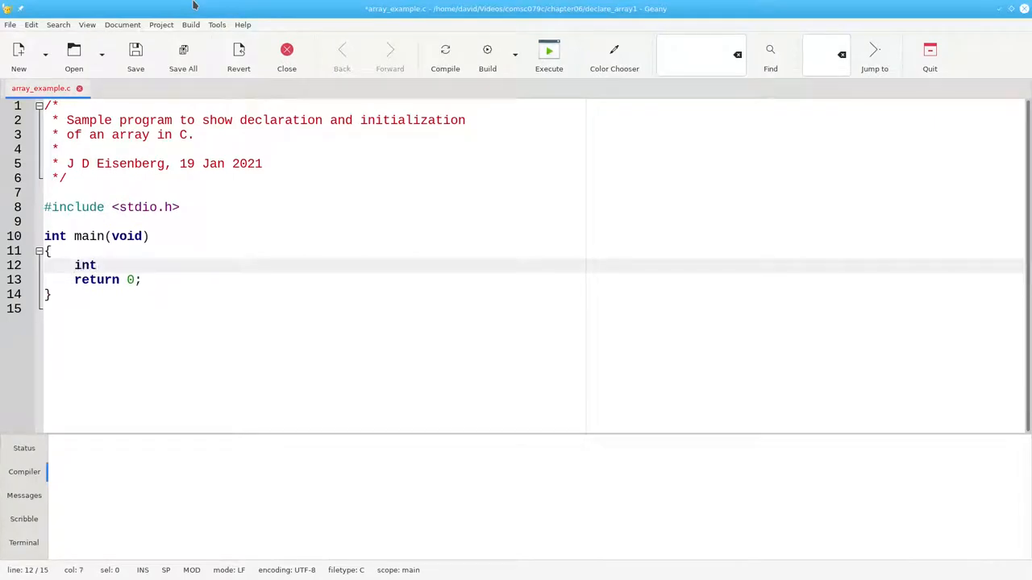
text(score)
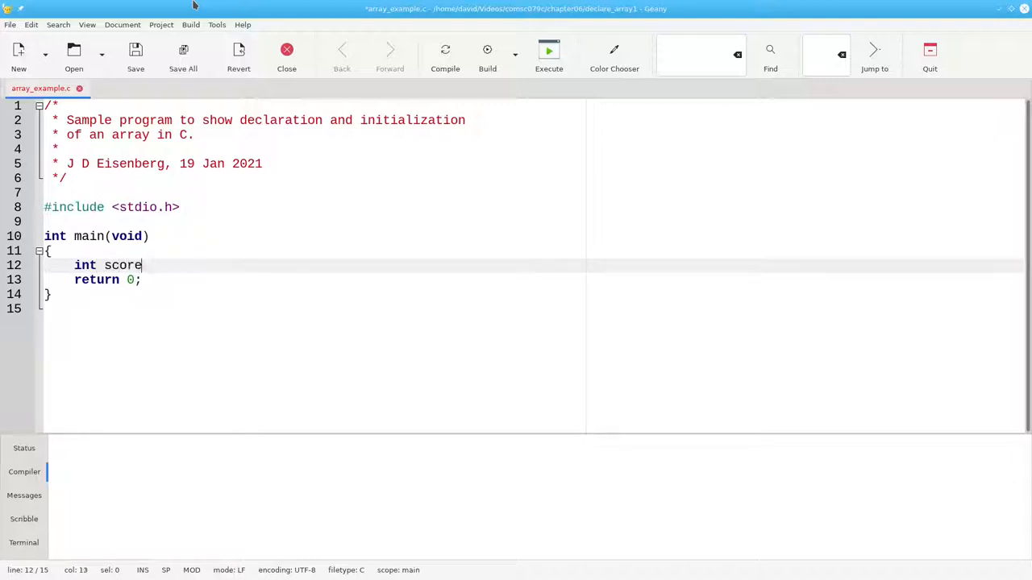
text(s)
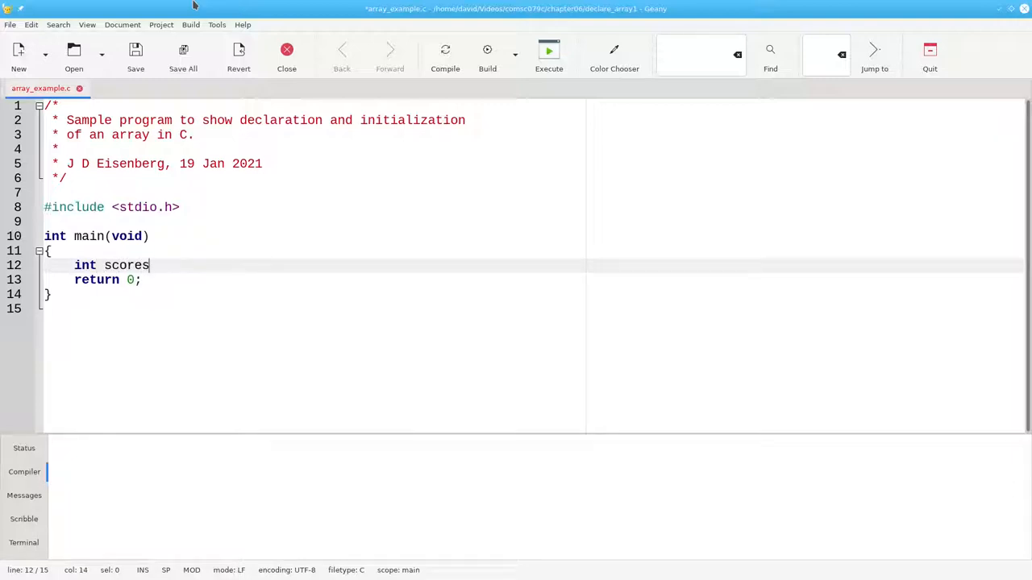
text([5];)
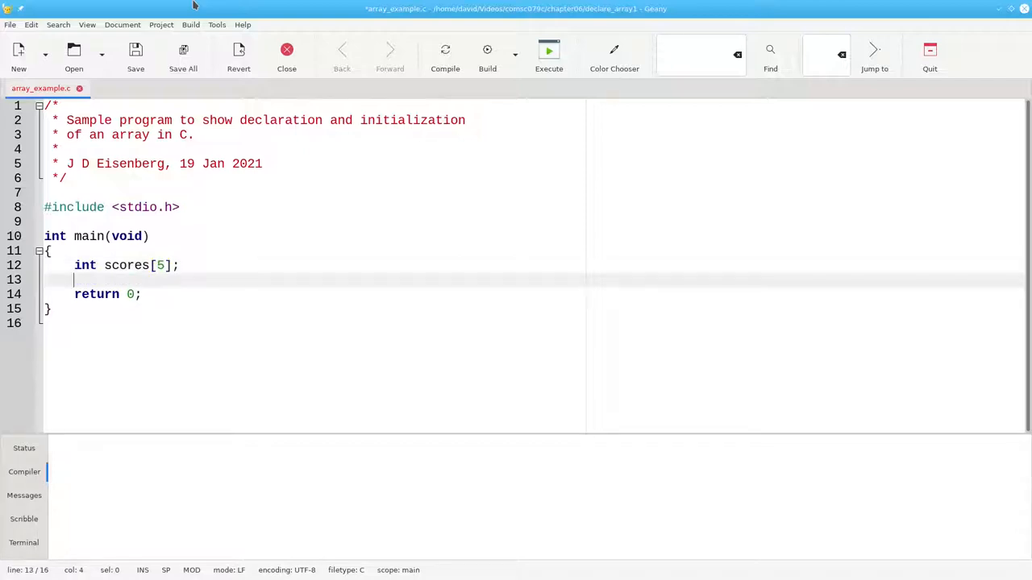
key(Return)
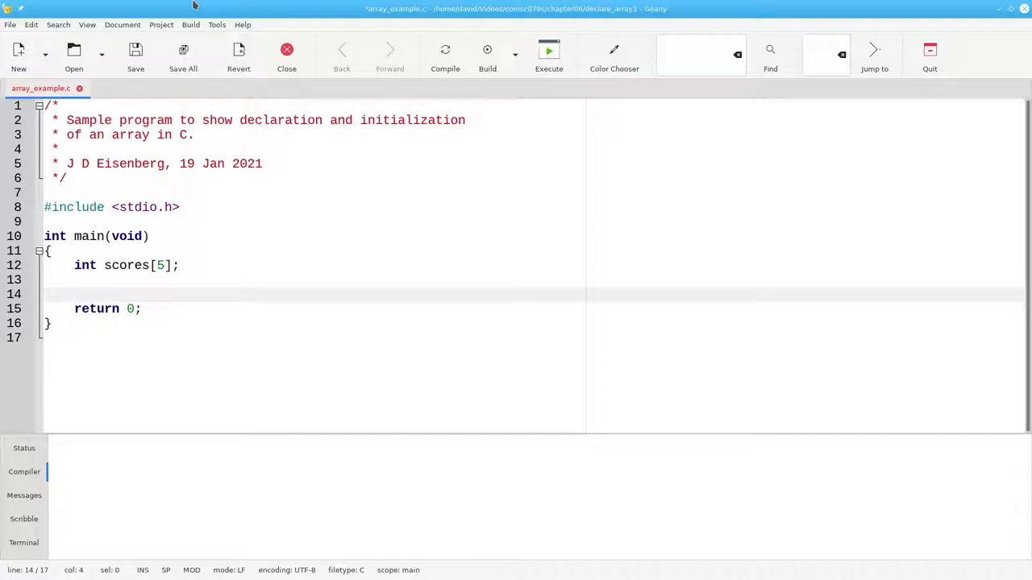
Type a printf with '%d' placeholders printing scores[0] through scores[4] on one line
text(printf(")
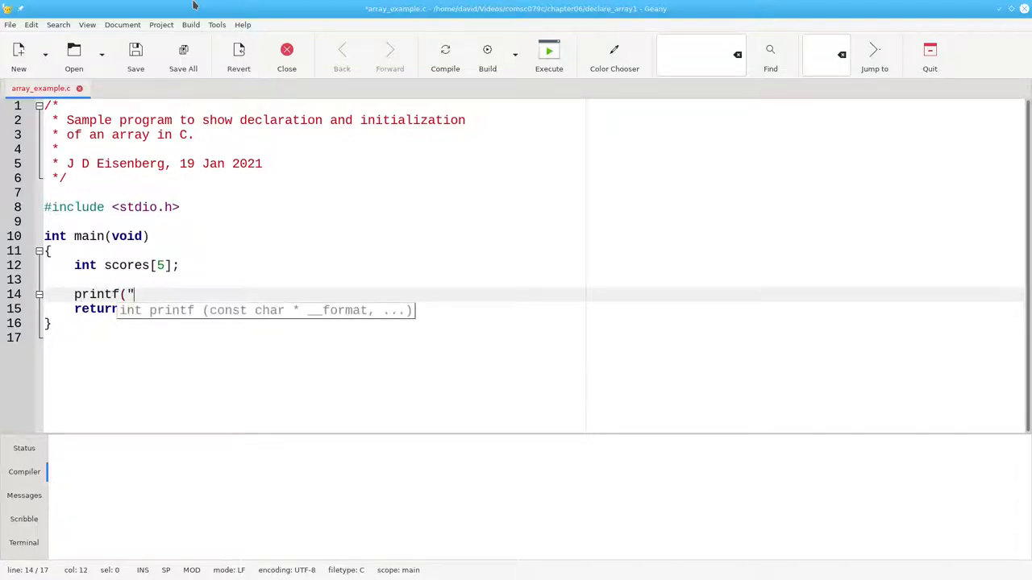
text(%d %d %d %d %d\n",)
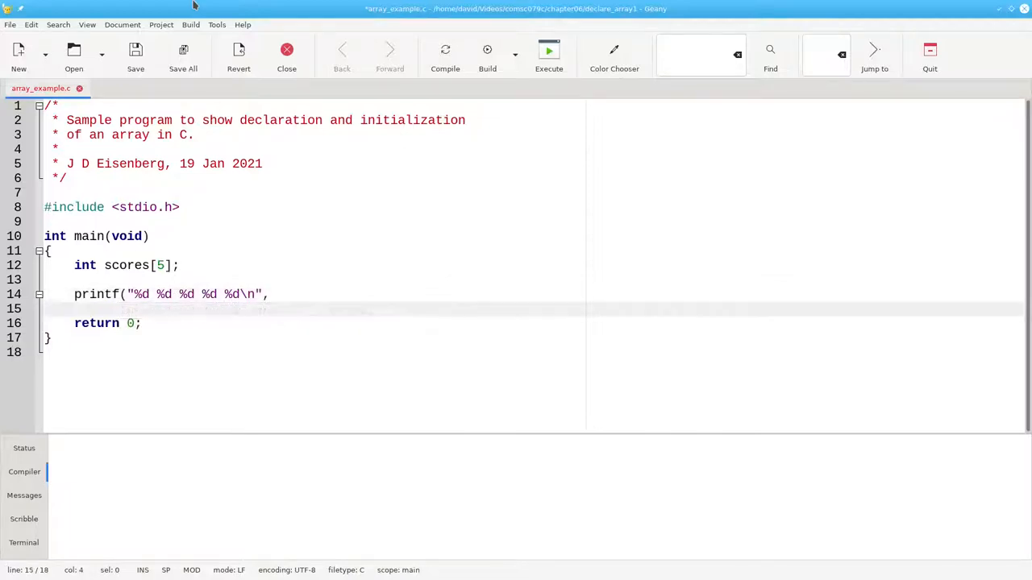
text(s)
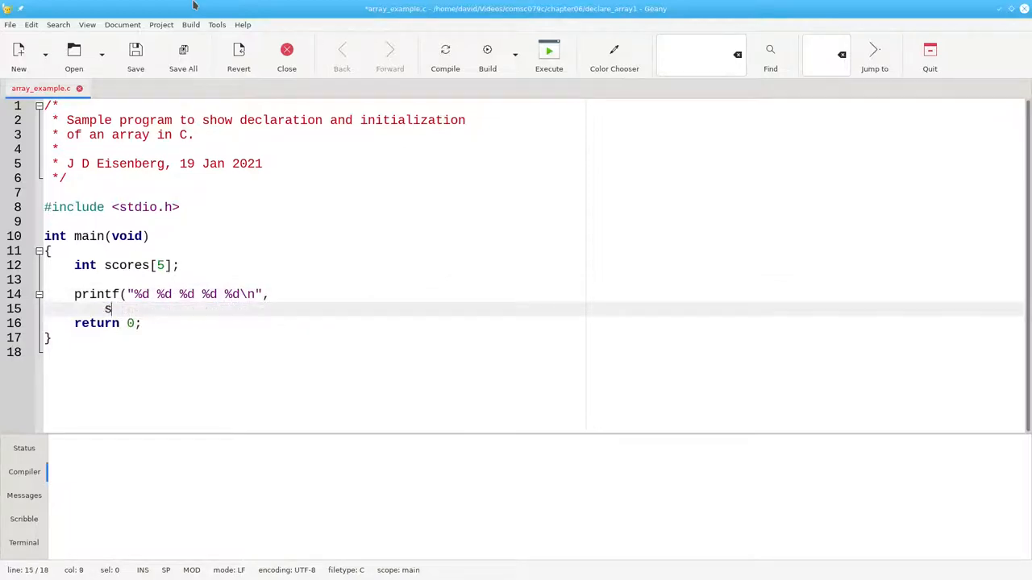
text(cores[)
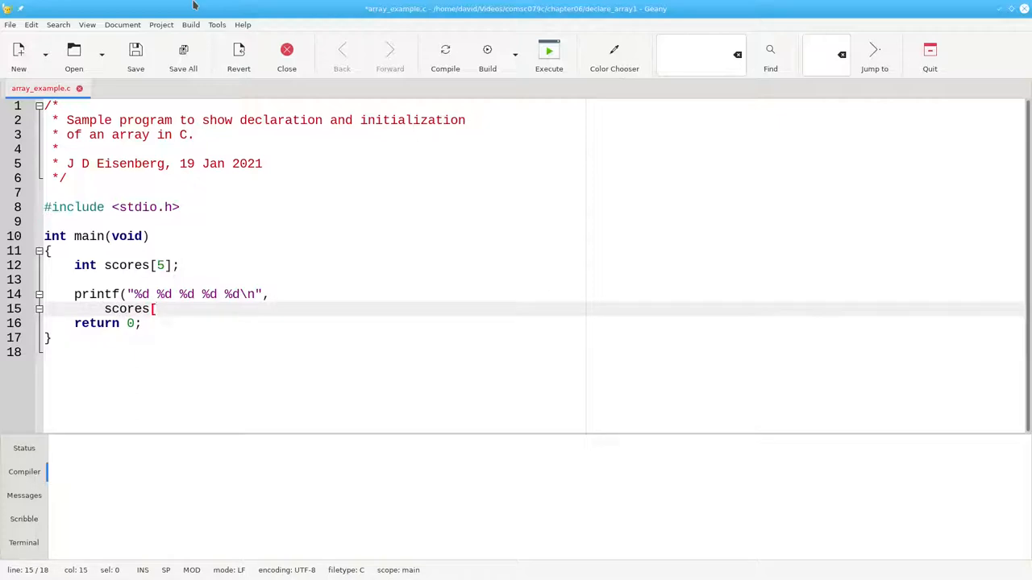
text(0], sco)
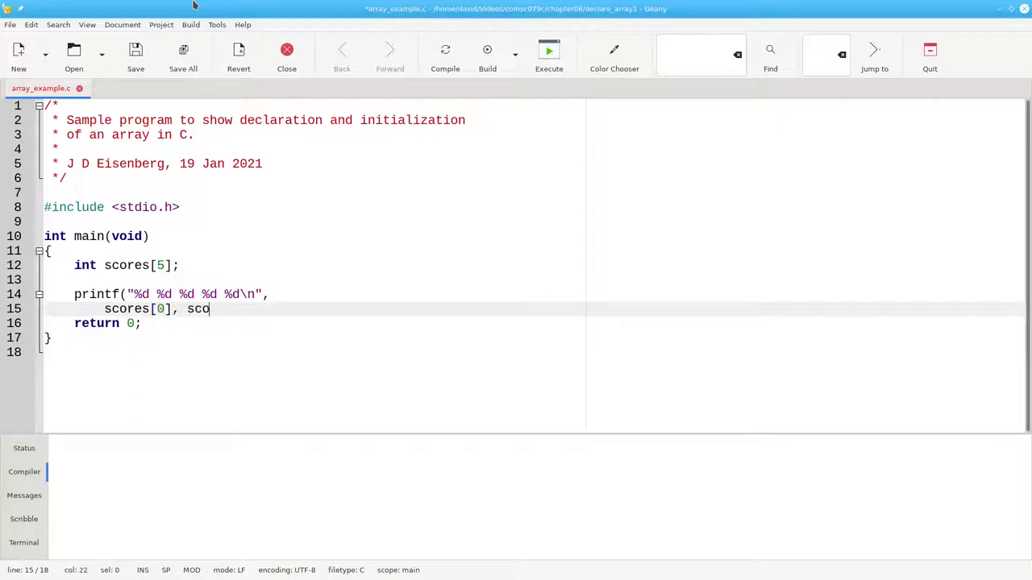
text(res[1], s)
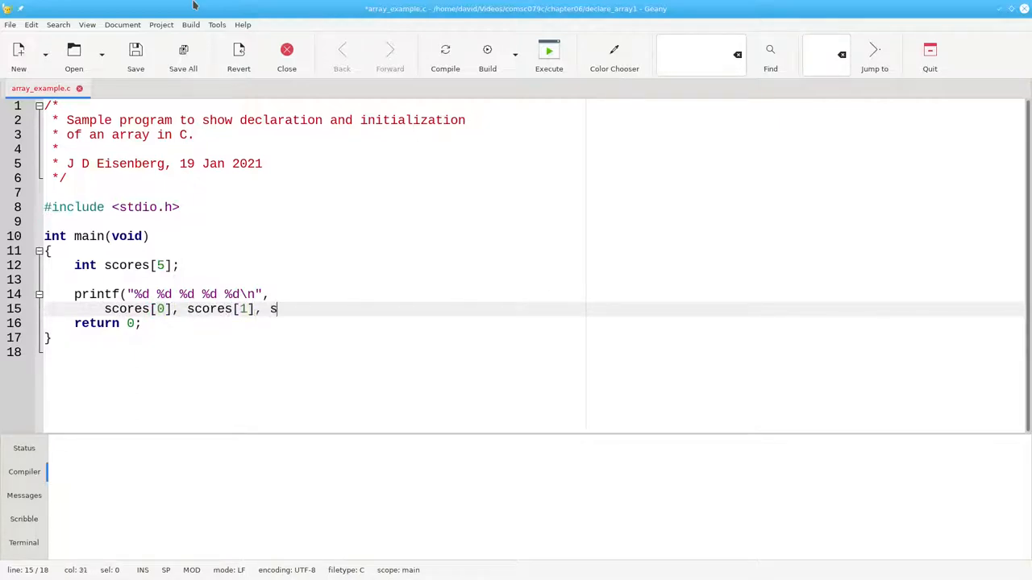
text(cores[2], scores[3], scores[)
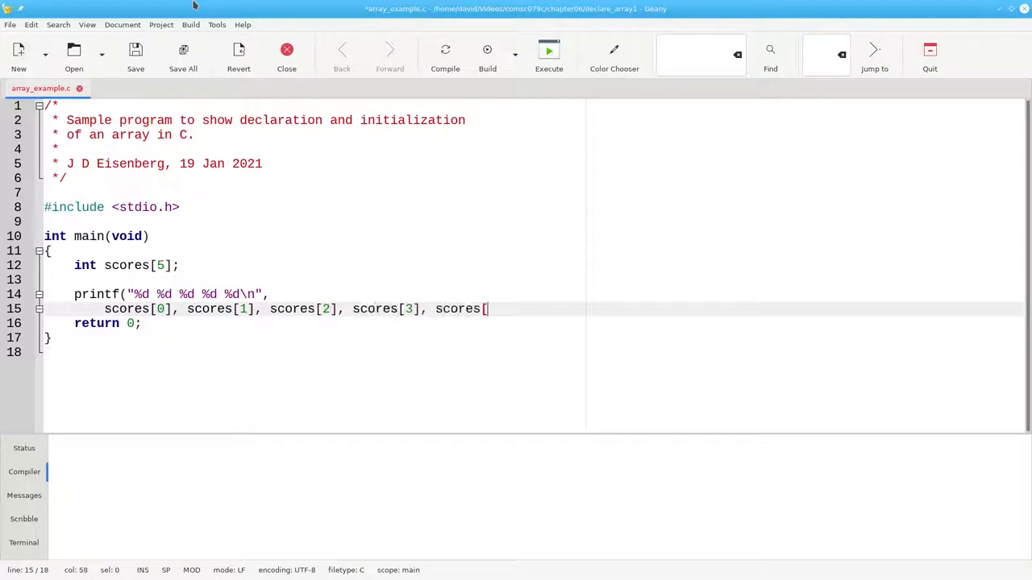
text(4]);)
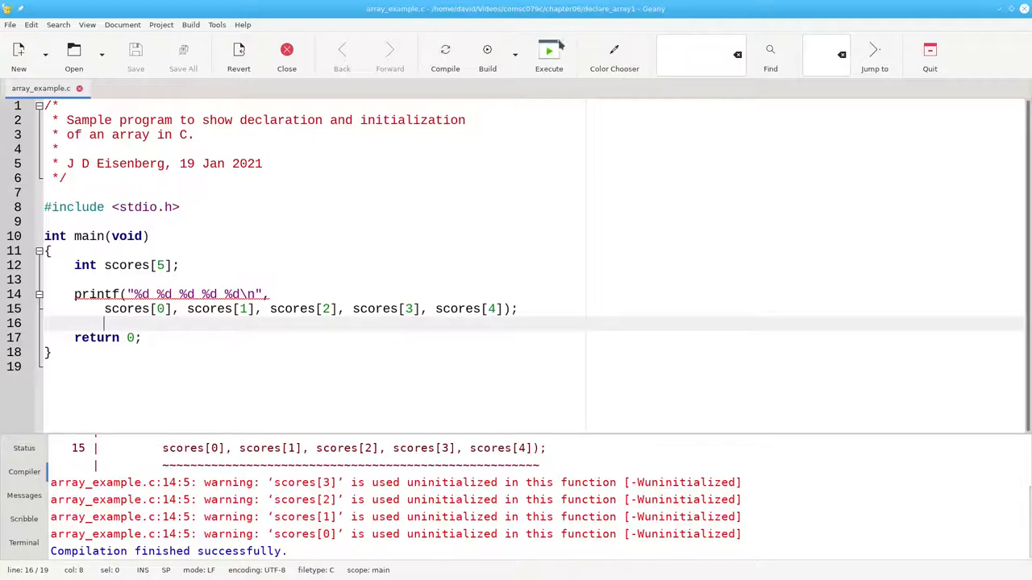
mouse_move(549, 50)
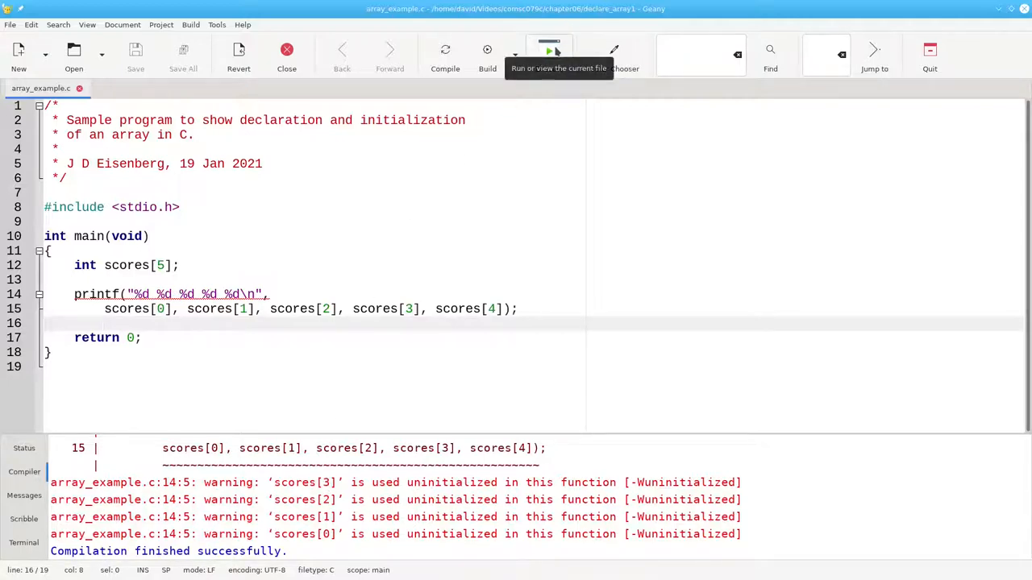
Execute the program to view five garbage values from uninitialized scores
click(548, 50)
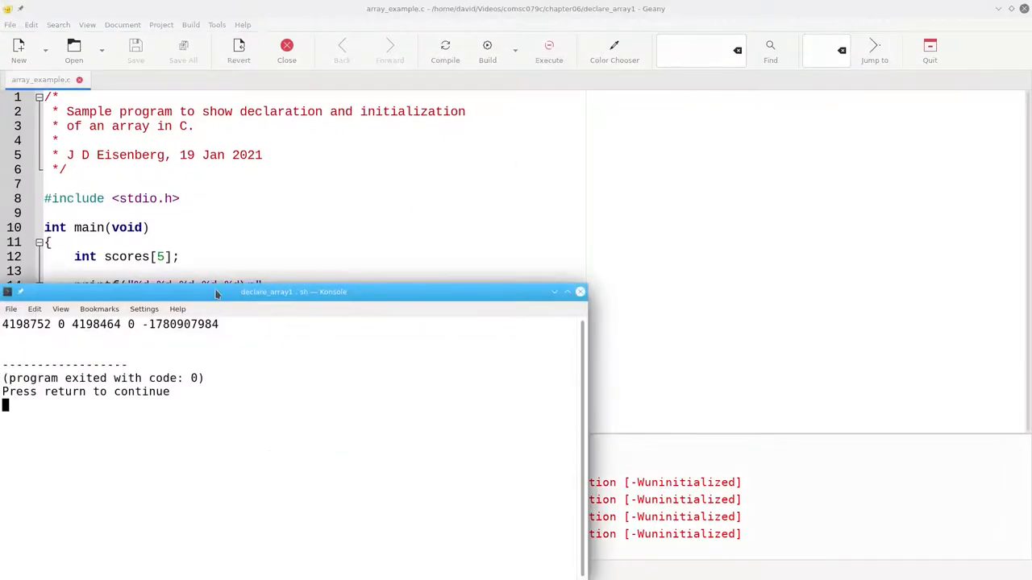
mouse_move(253, 359)
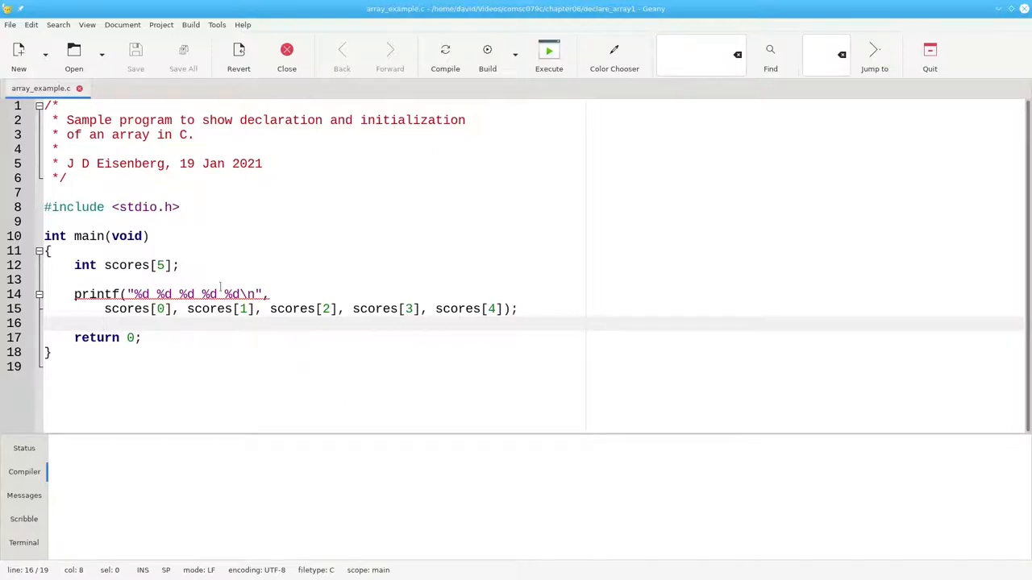
Assign scores[0] = 65, scores[1] = 82 and scores[2] = 94 below the declaration
key(Return)
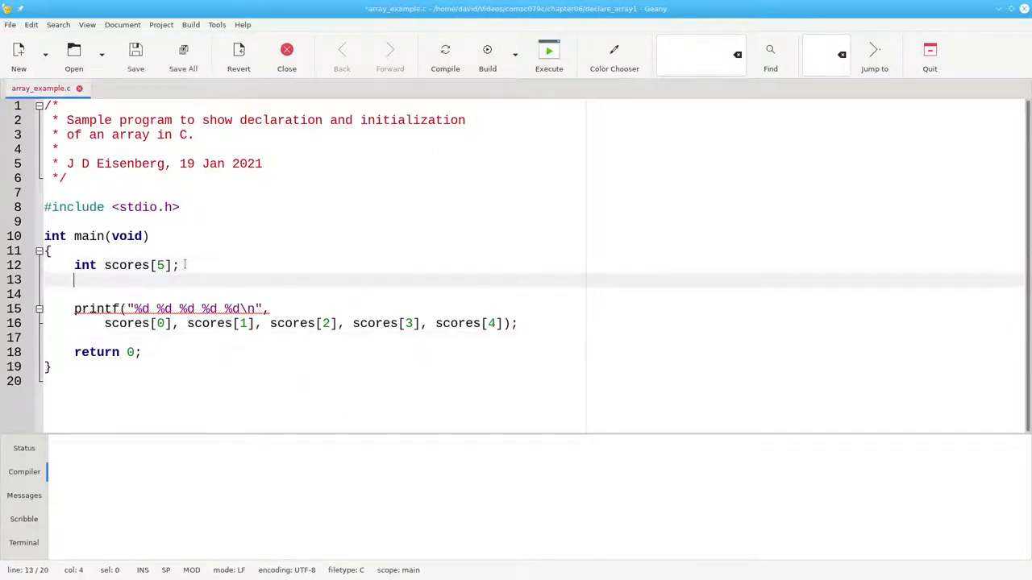
text(scores)
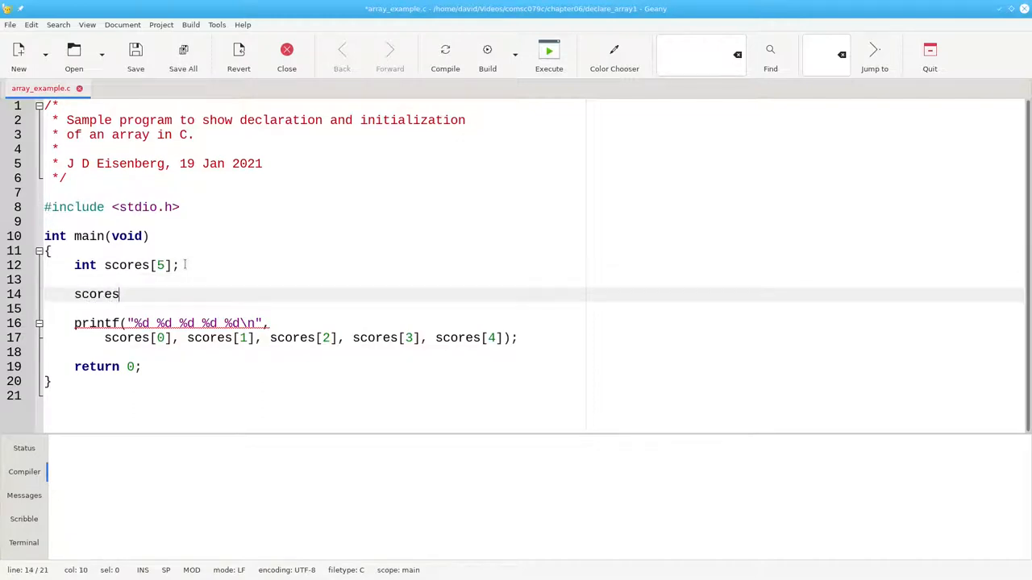
text([0])
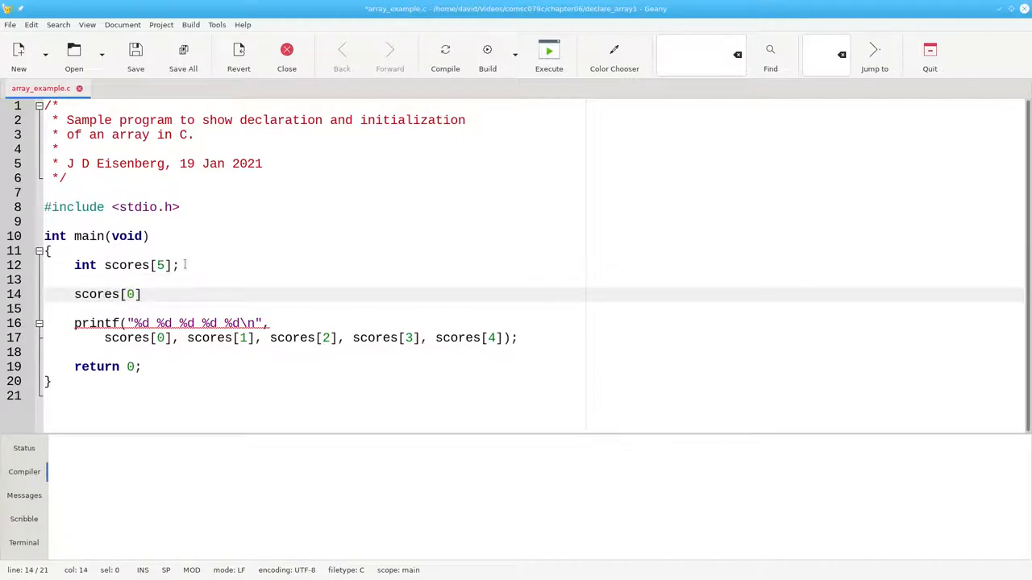
text(= 65;)
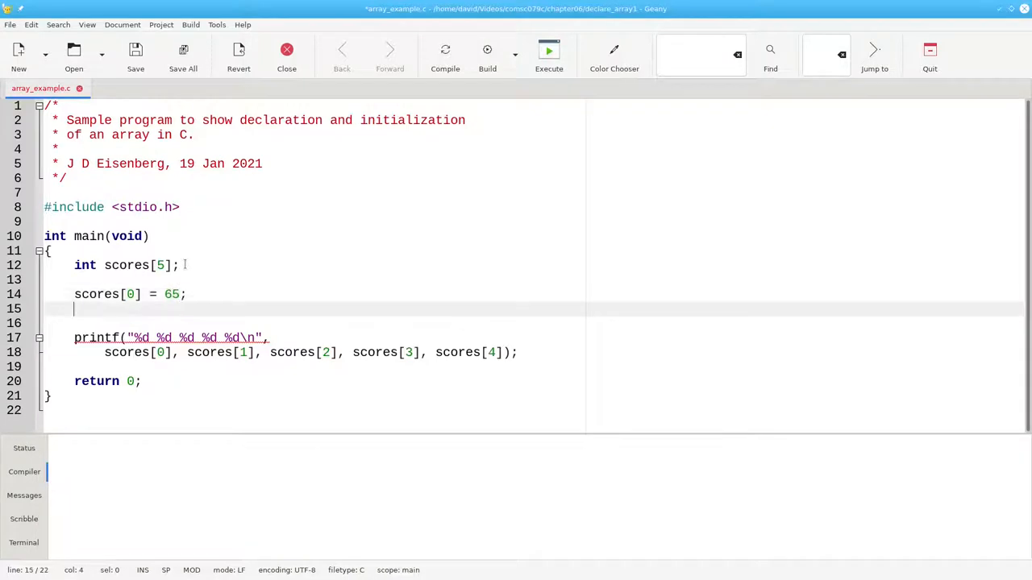
text(scores[1])
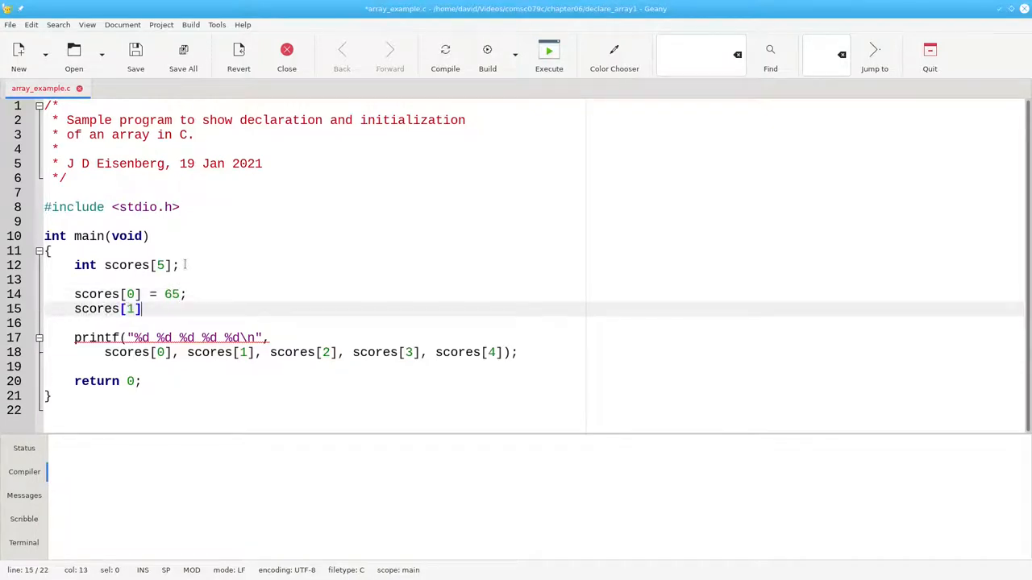
text(= 82;)
text(scores[2)
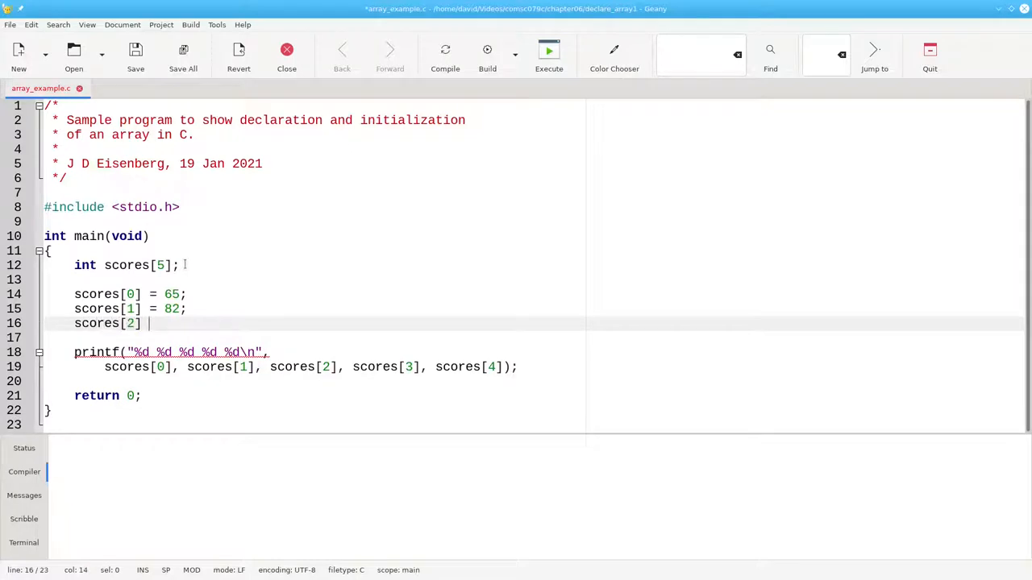
text(= 94;)
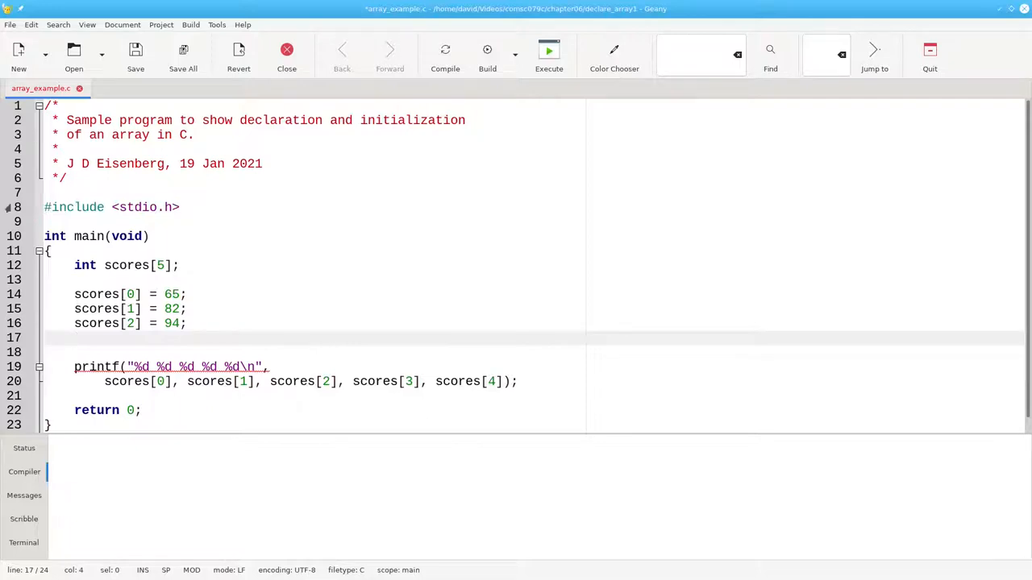
click(75, 293)
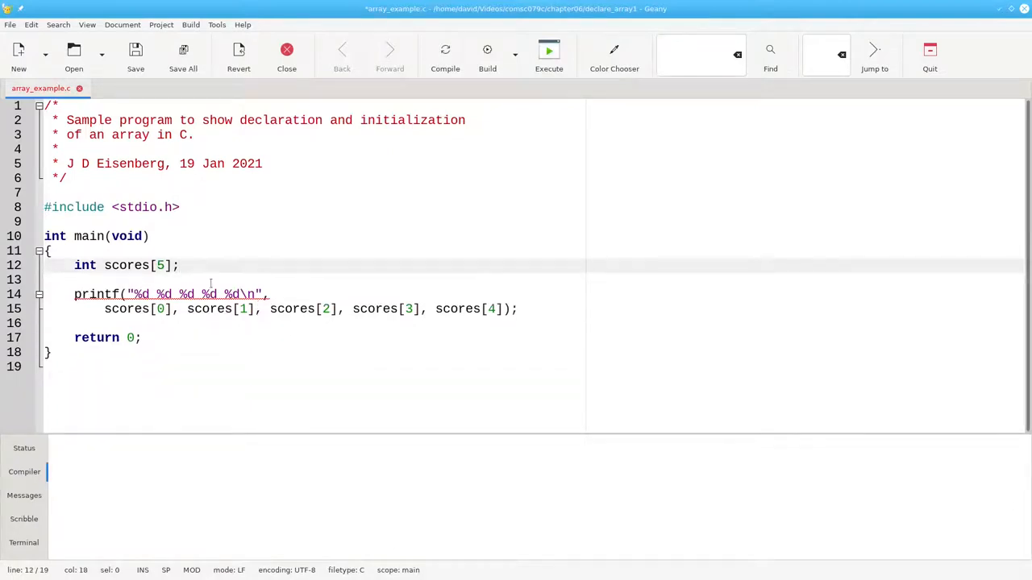
text(=)
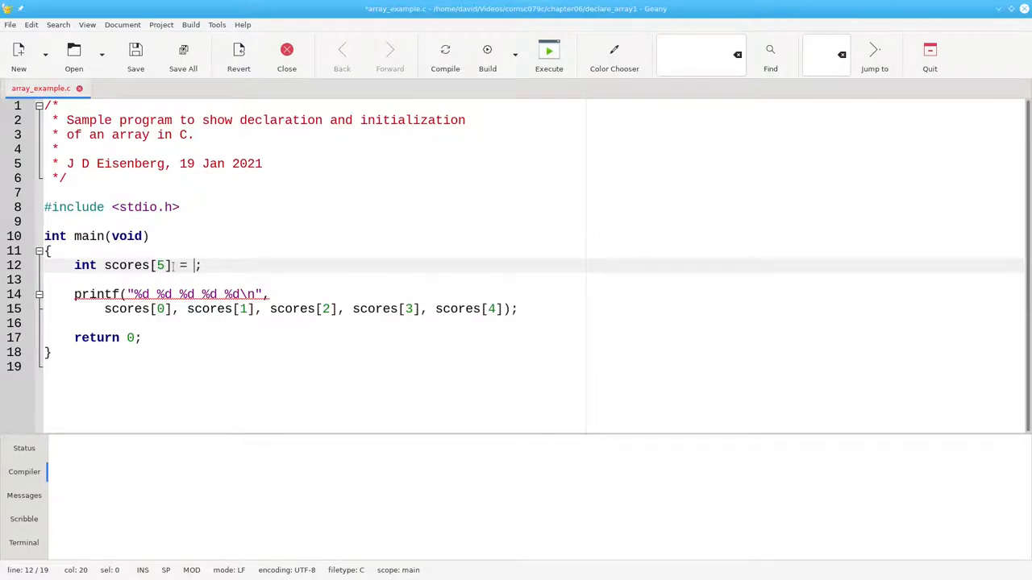
text({)
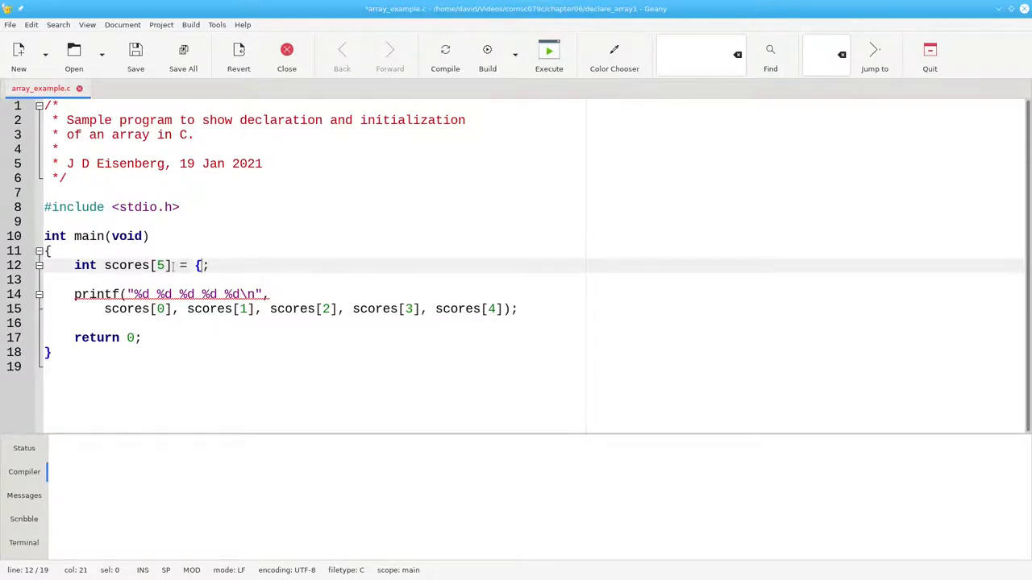
text(65,)
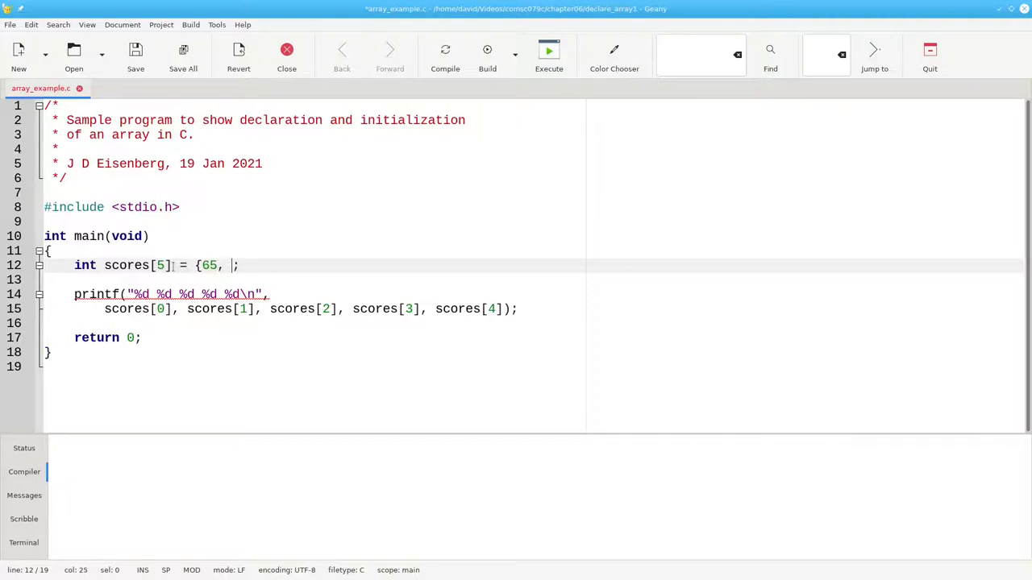
text(82, 94, 77,)
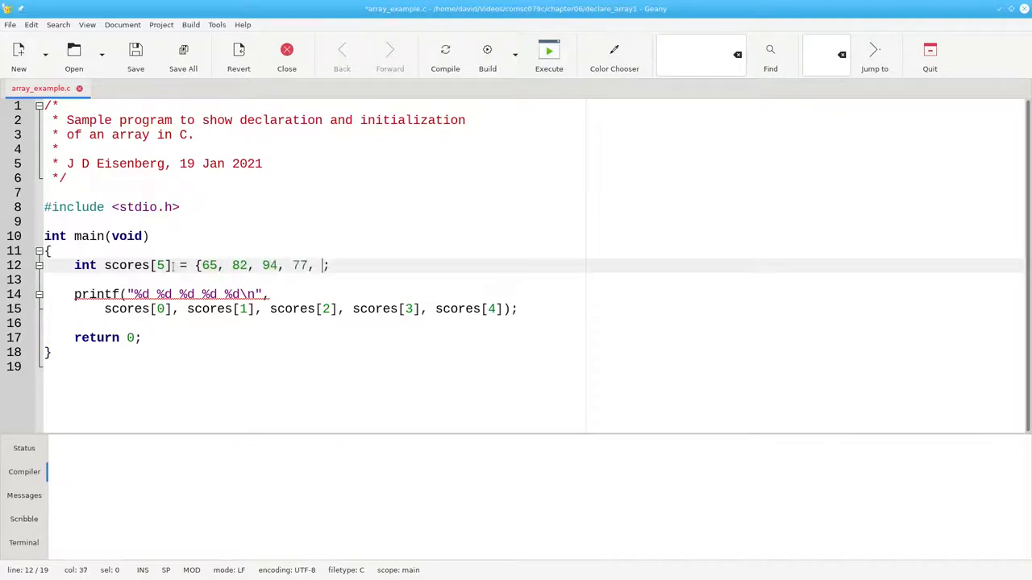
text(58})
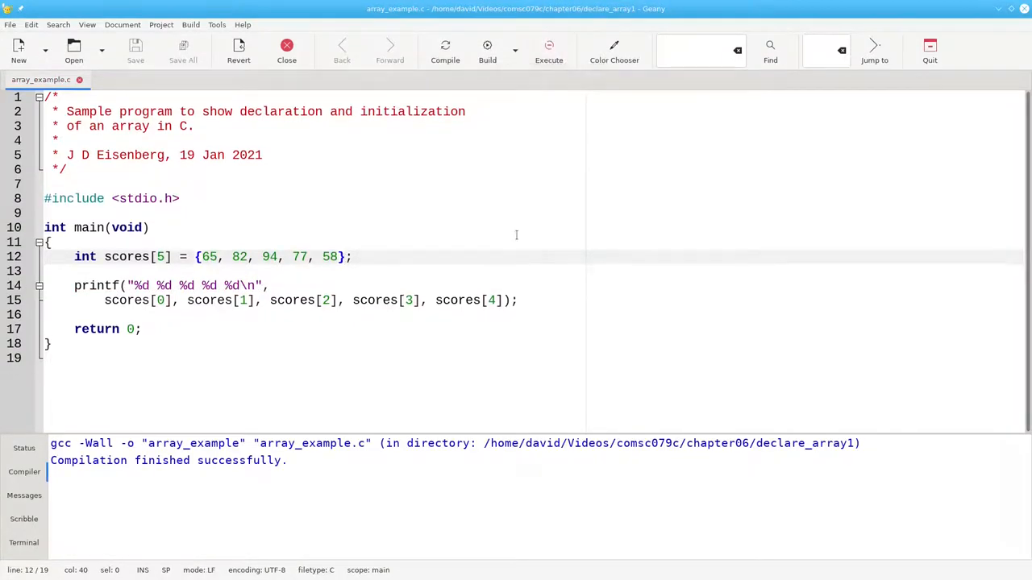
click(548, 50)
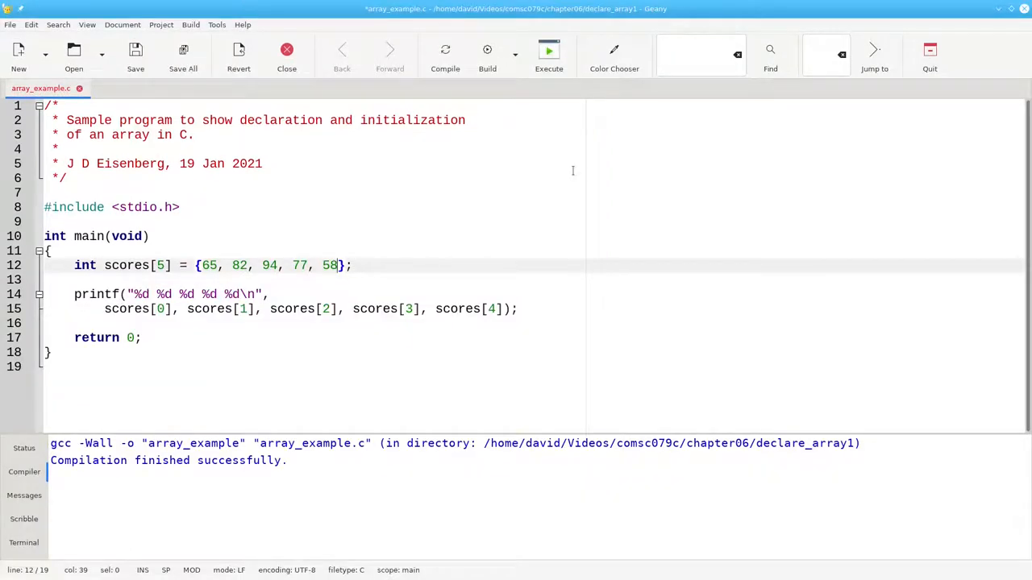
mouse_move(506, 114)
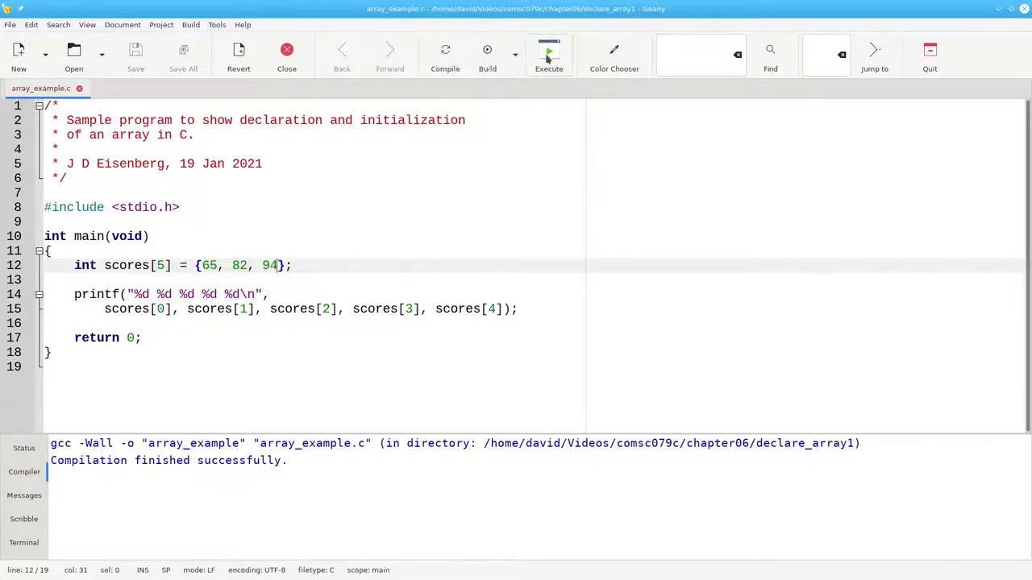
Run the program with the shorter 65, 82, 94 score list
click(549, 50)
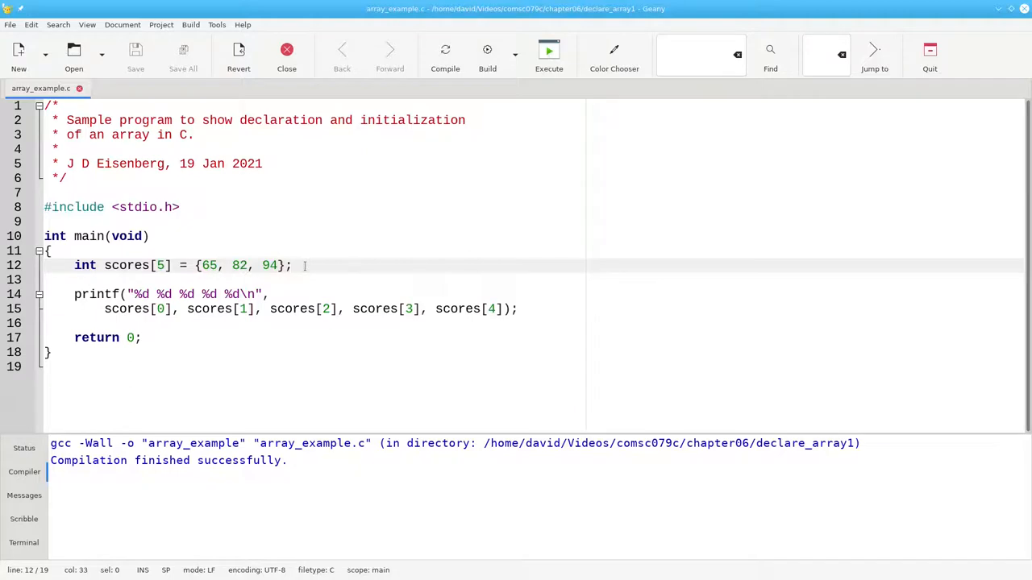
Declare 'int daily_steps[365] = {0};' on a new line
key(Return)
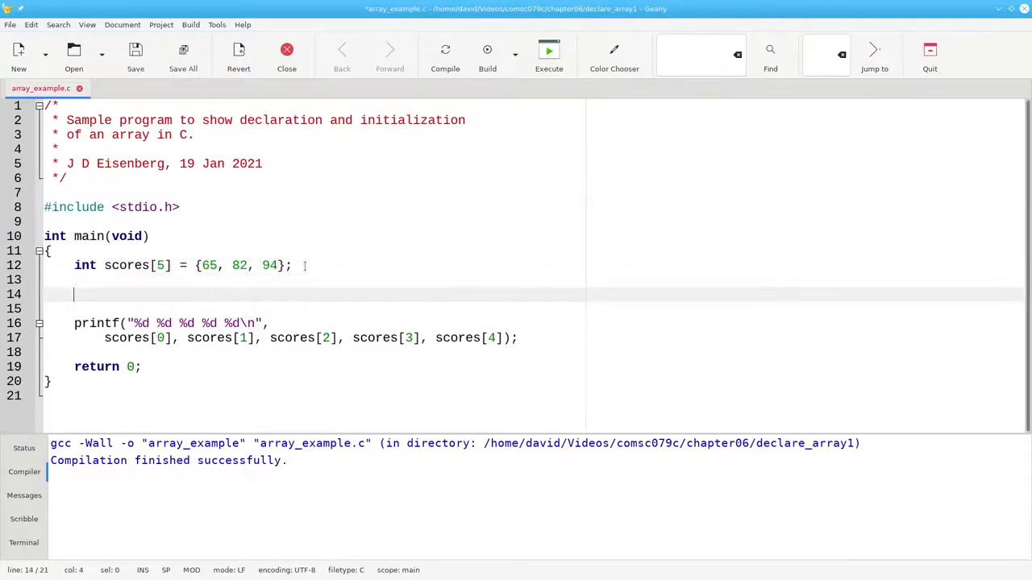
text(int)
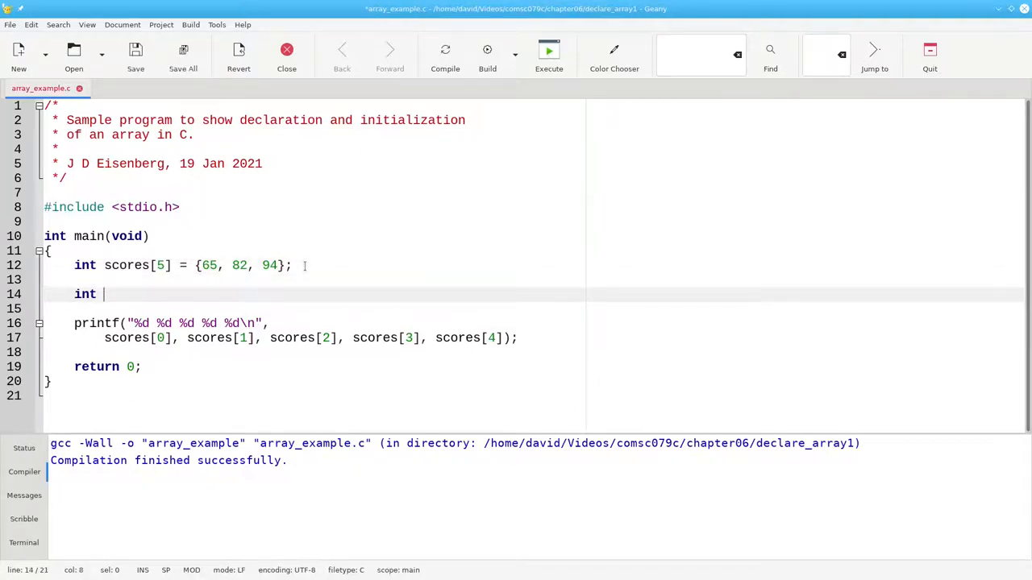
text(daily_steps)
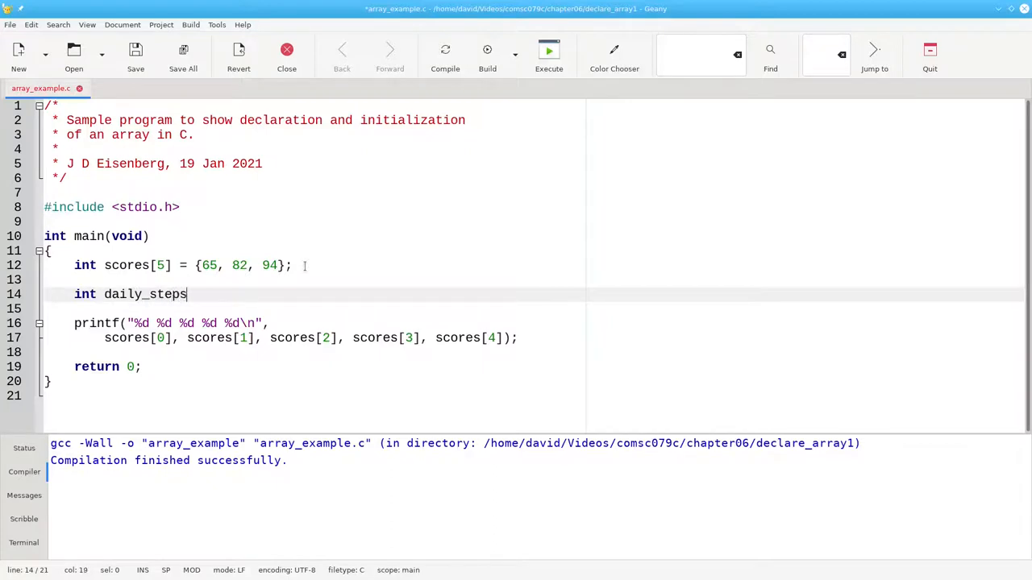
text([365])
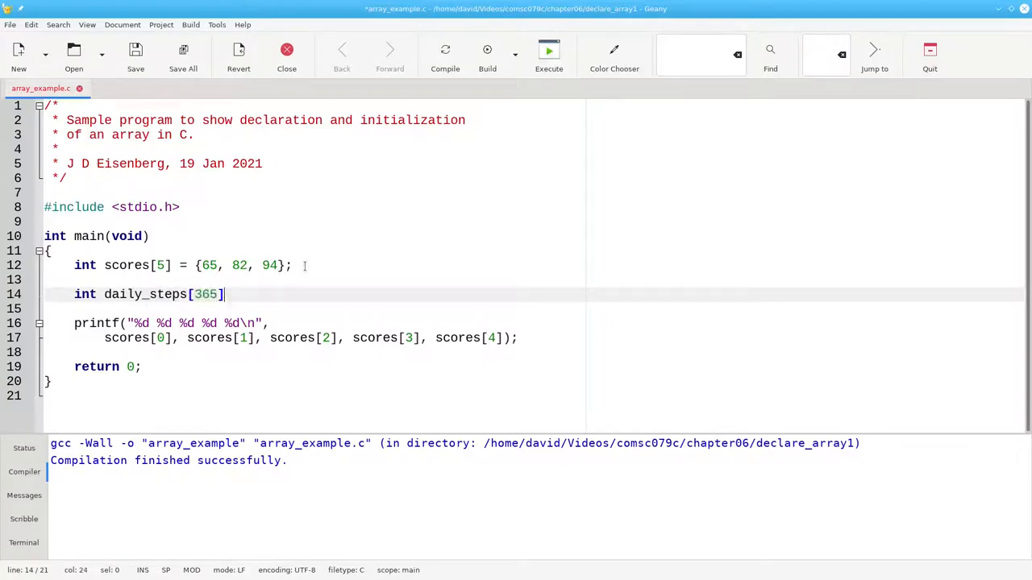
text(= {)
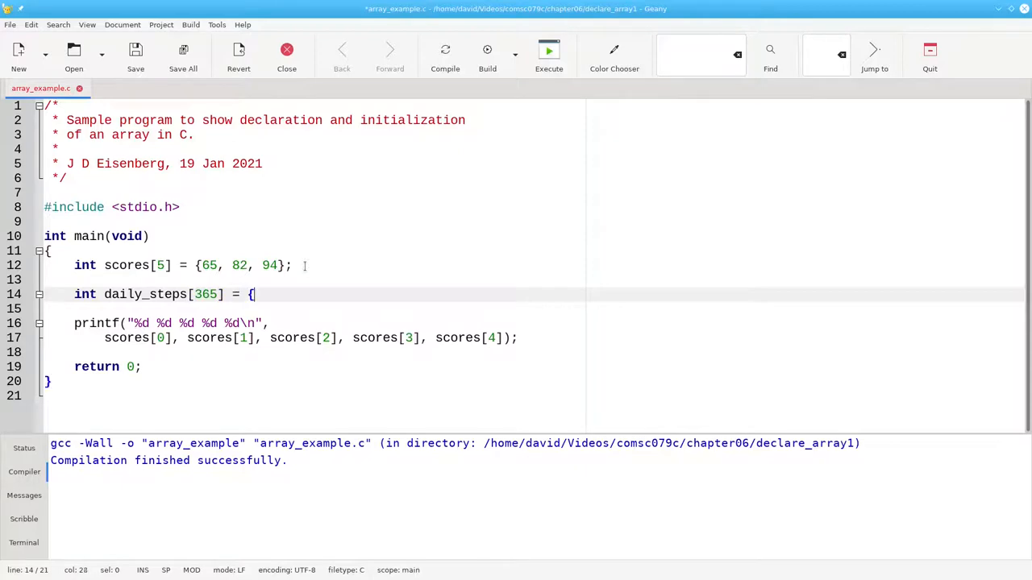
text(0})
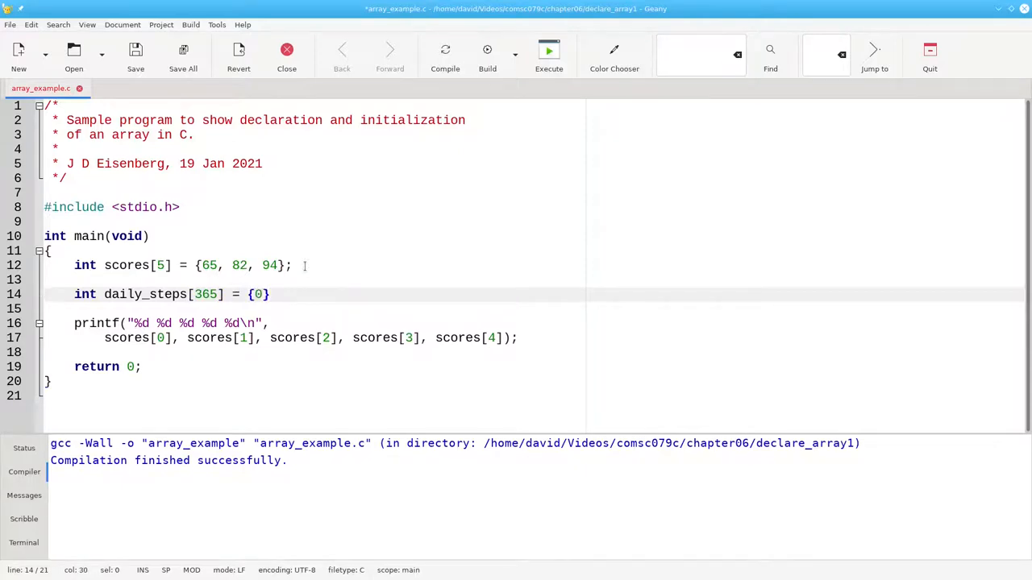
text(;)
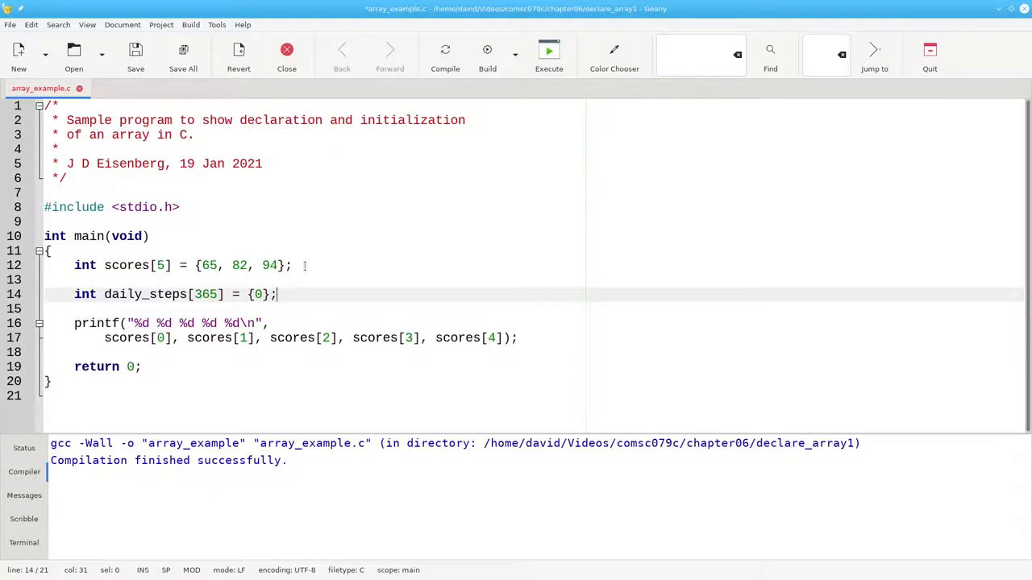
Add printf("Steps at mid-year: %d\n", daily_steps[182]) below it
key(Return)
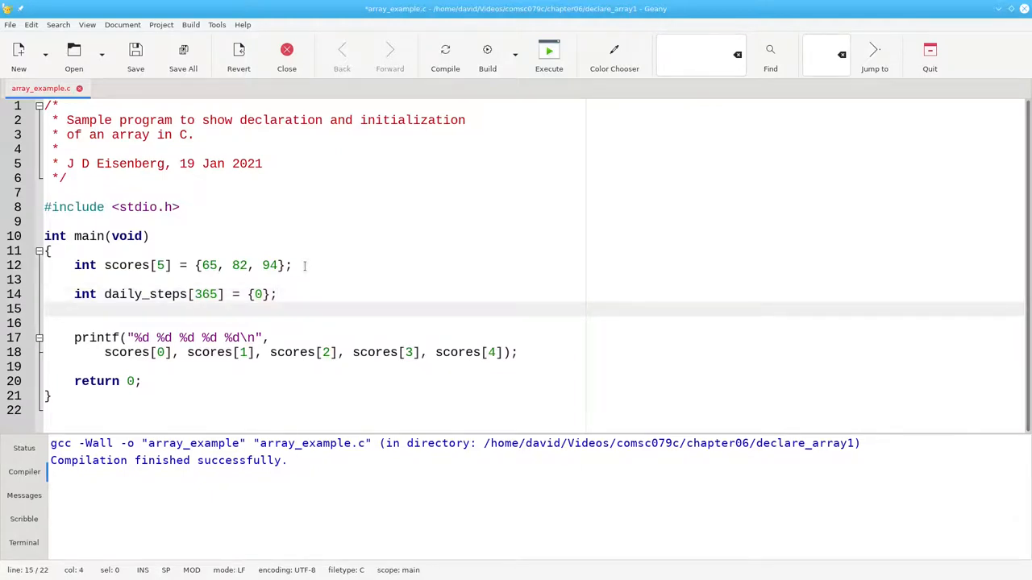
text(printf)
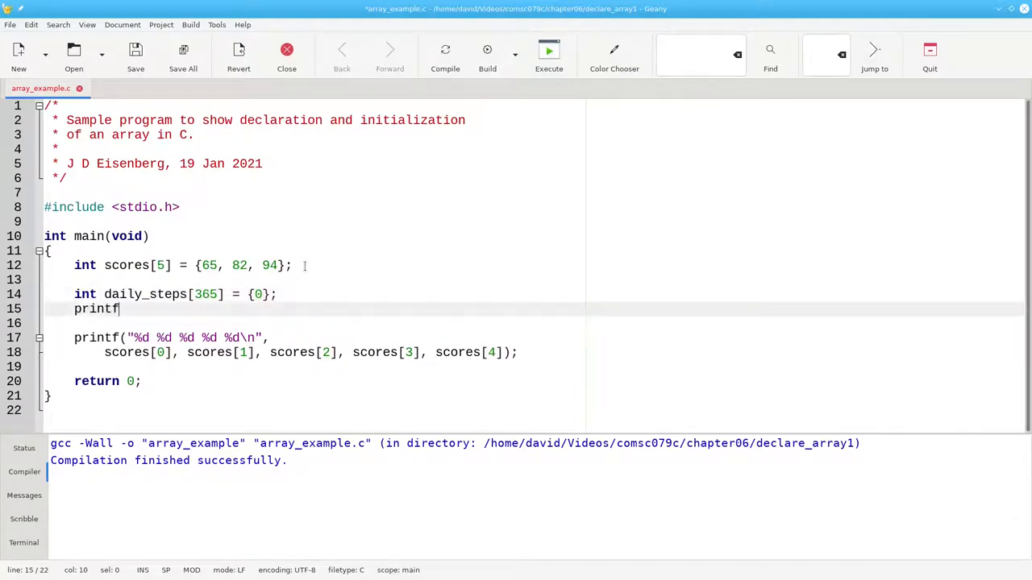
text(("S)
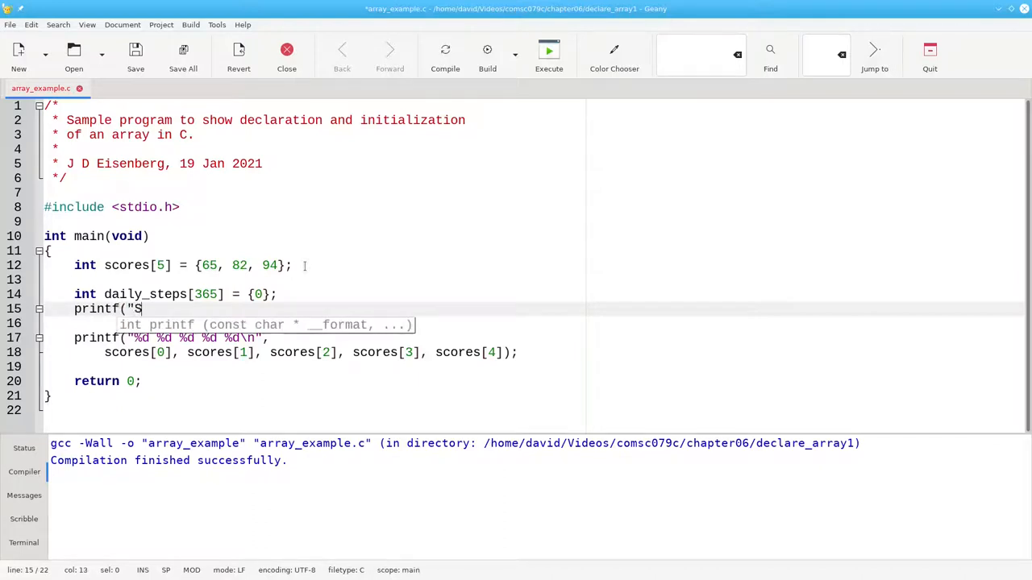
text(teps at mid-year)
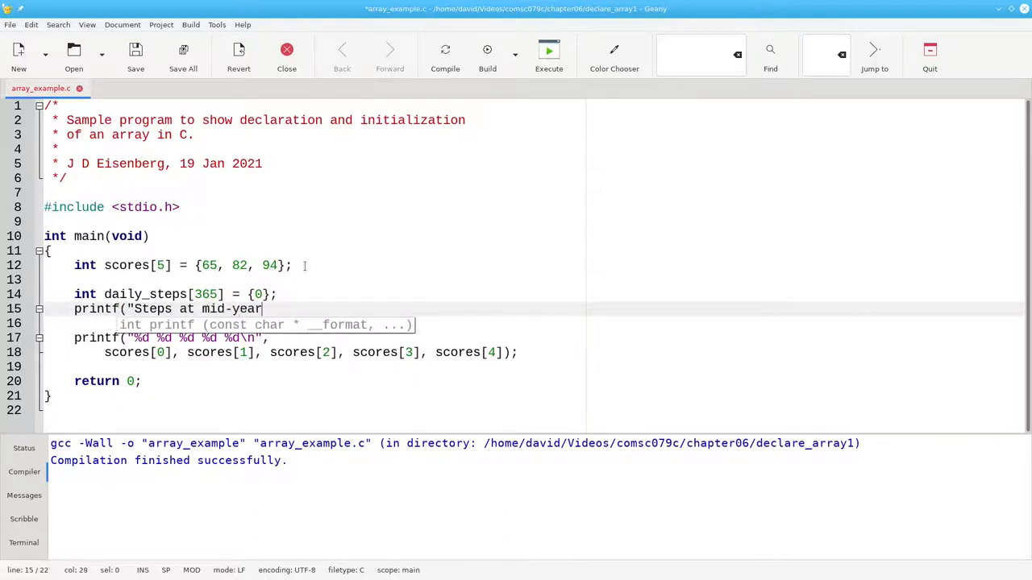
text(: %d\n", daily)
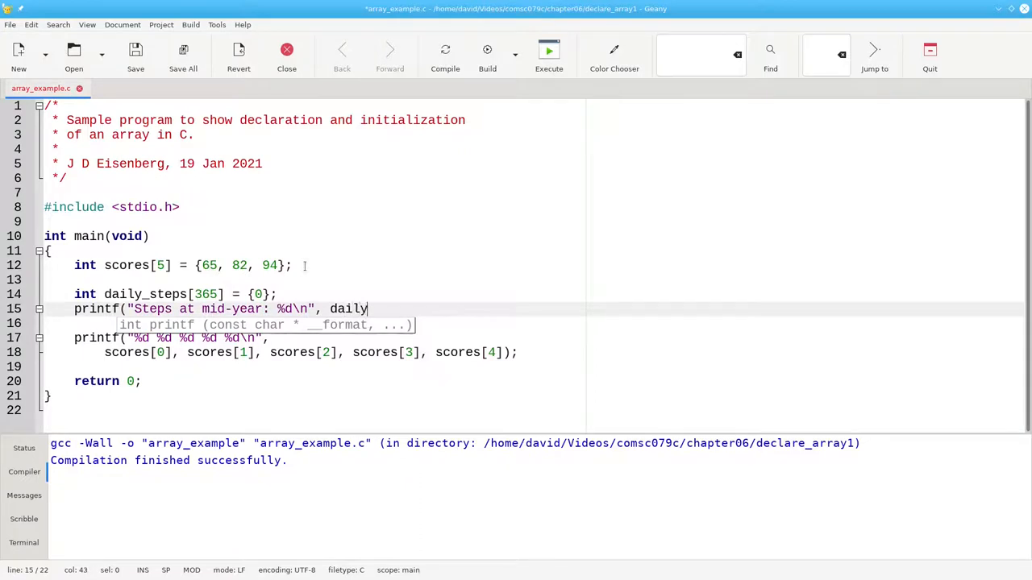
text(_steps[)
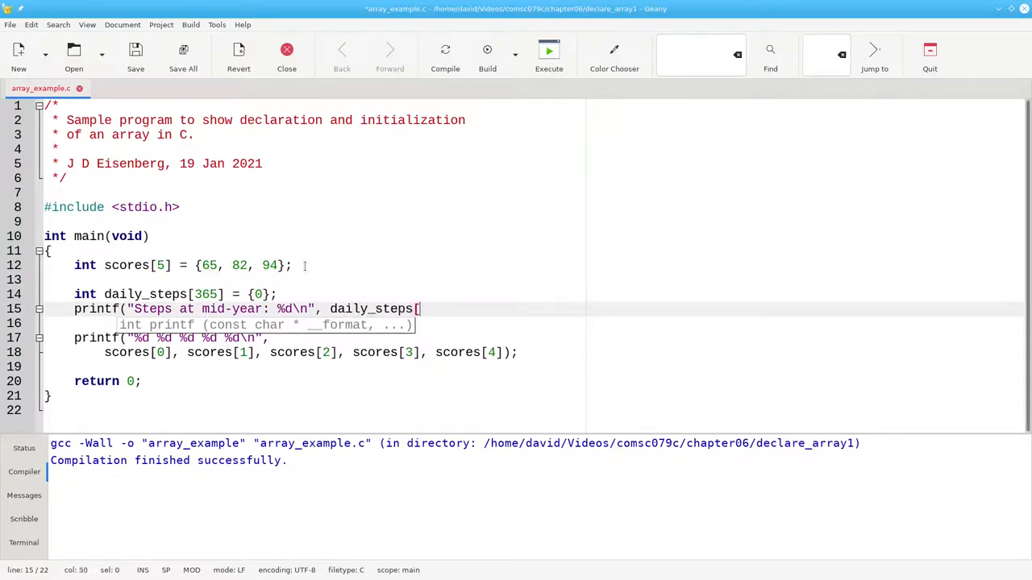
text(182]);)
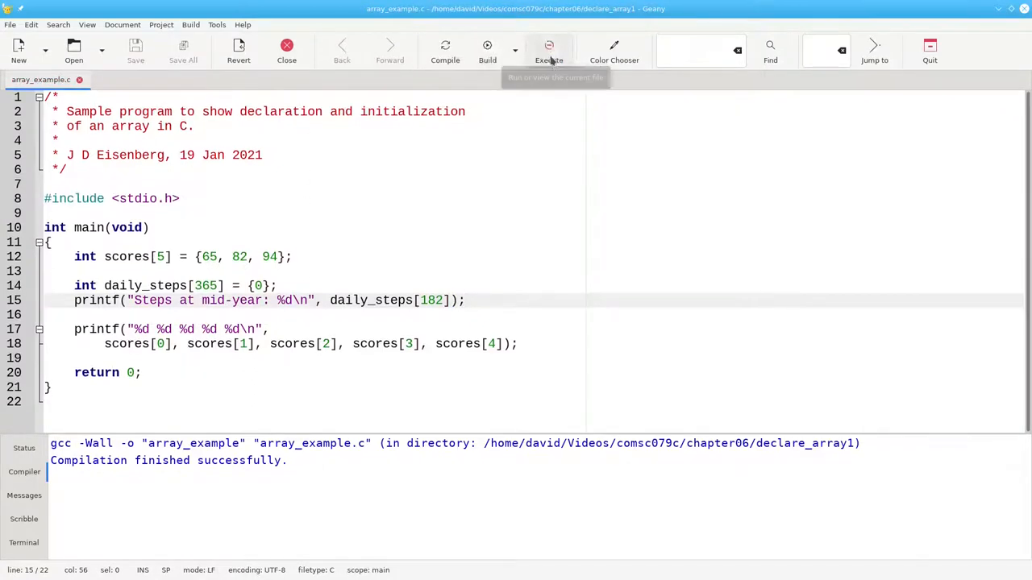
click(548, 50)
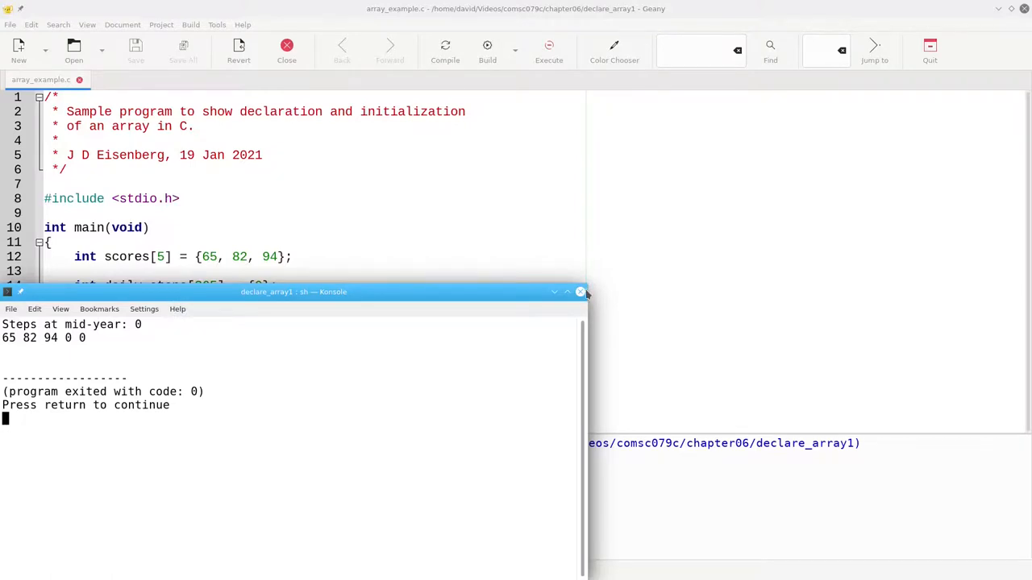
click(580, 291)
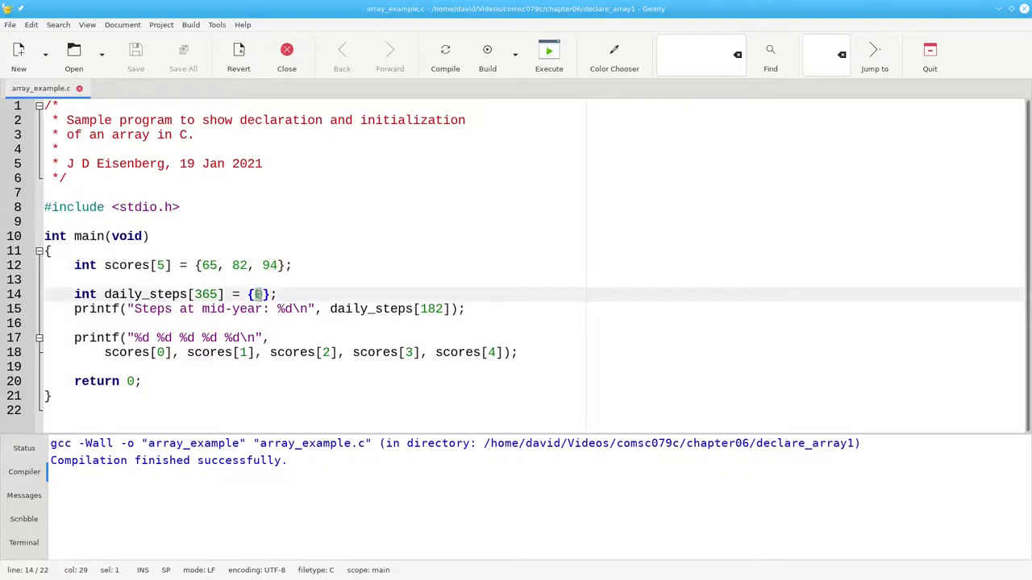
Try designated initializers in daily_steps, then append ', 77, 58' after 94 in scores
text(30]=)
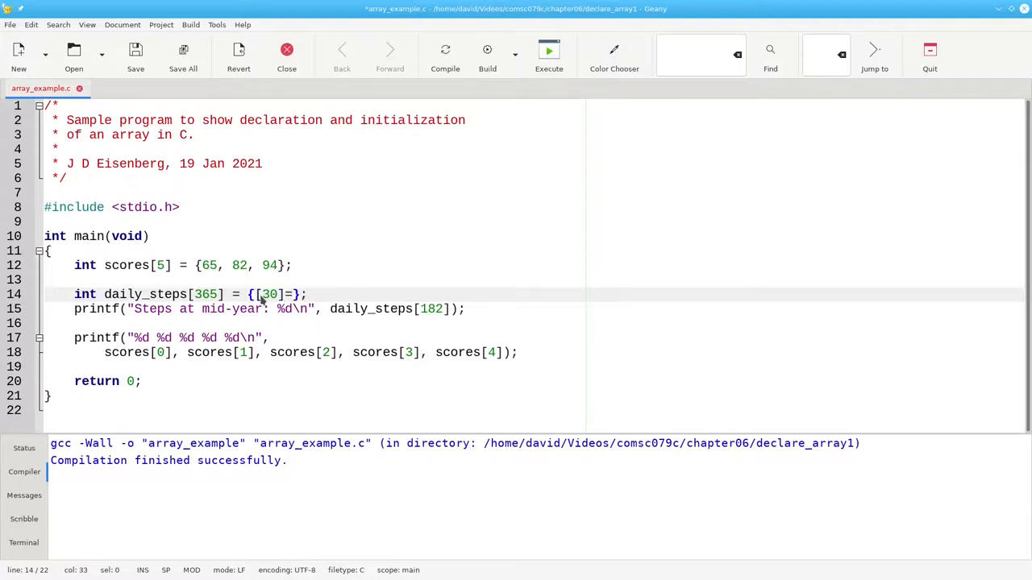
text(8040, [)
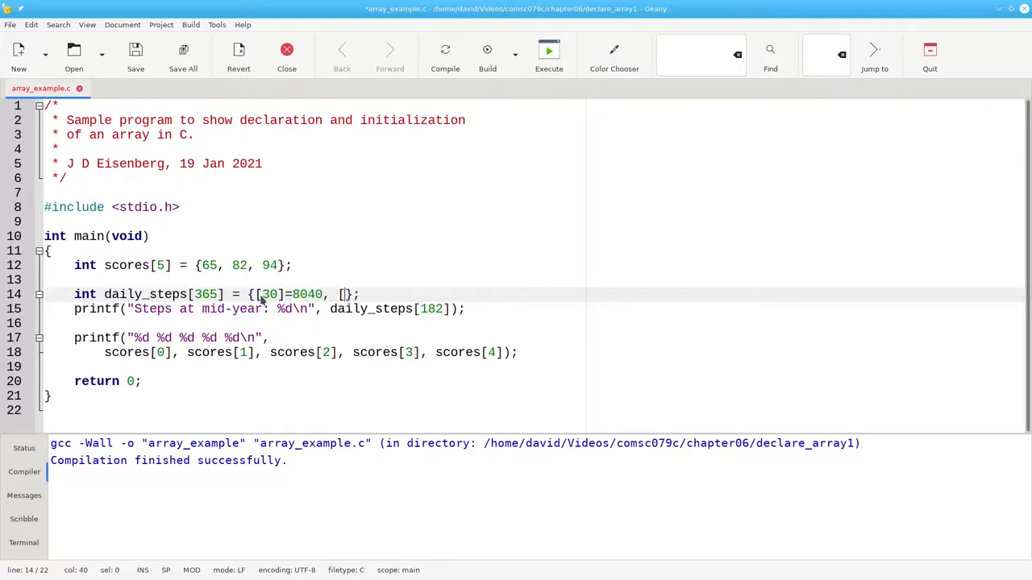
text(64)
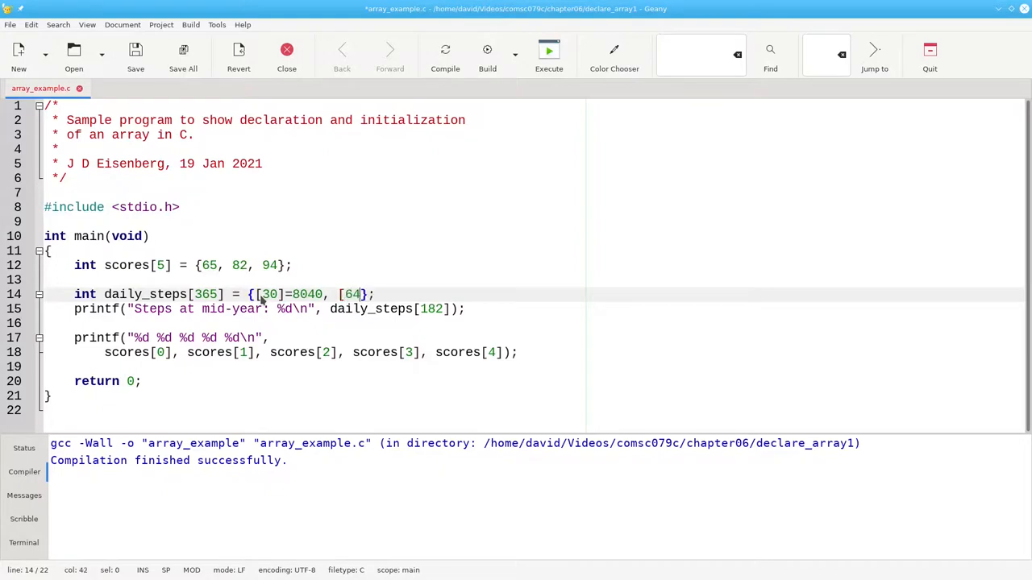
text(=7)
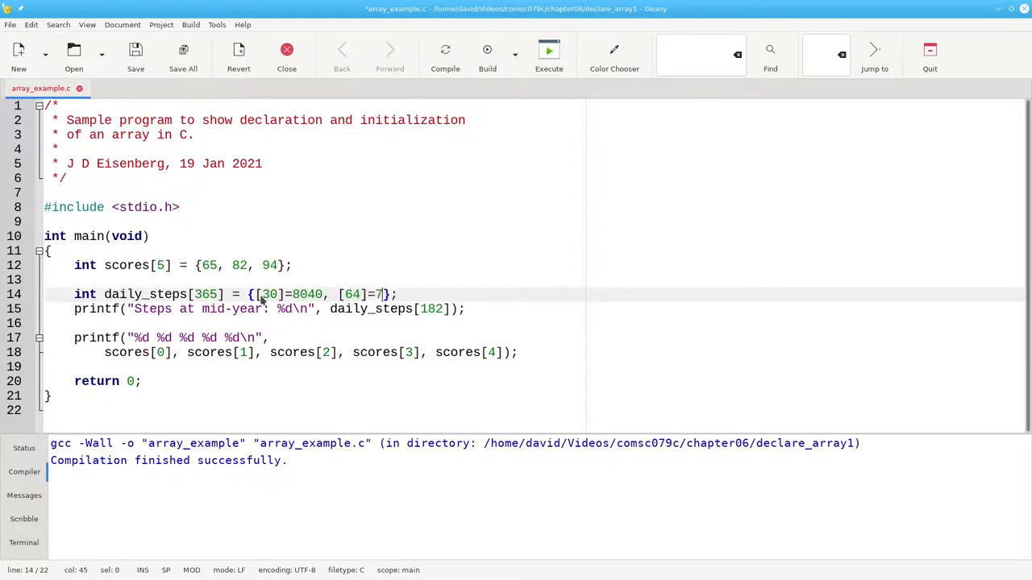
text(500,)
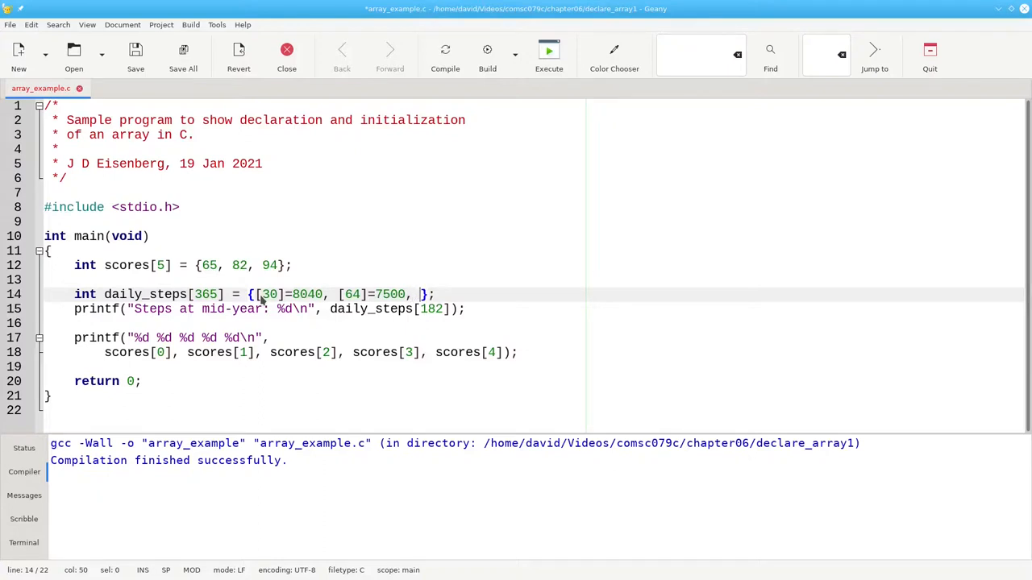
text([310]=)
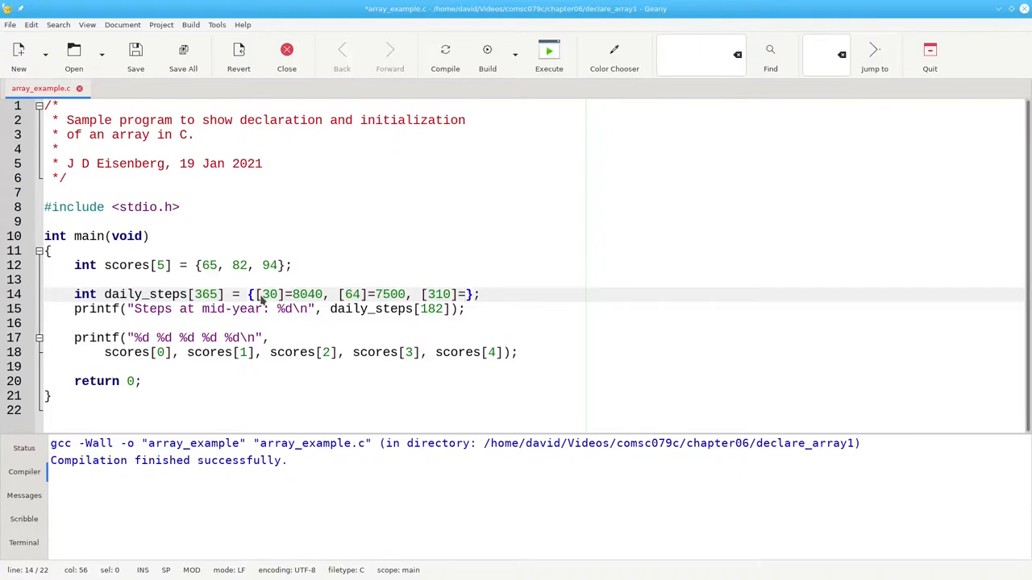
text(952)
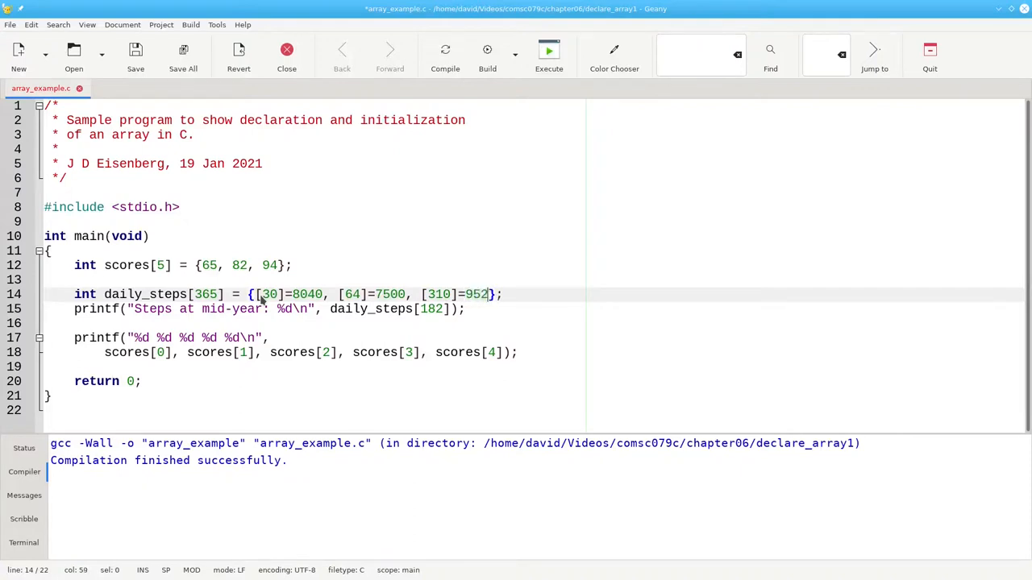
text(5)
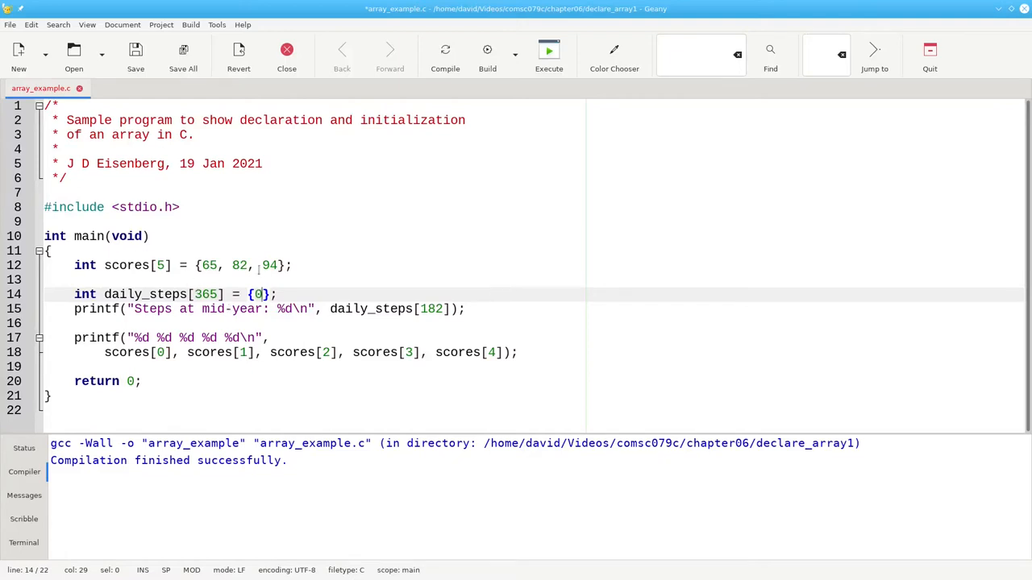
text(, 77, 58)
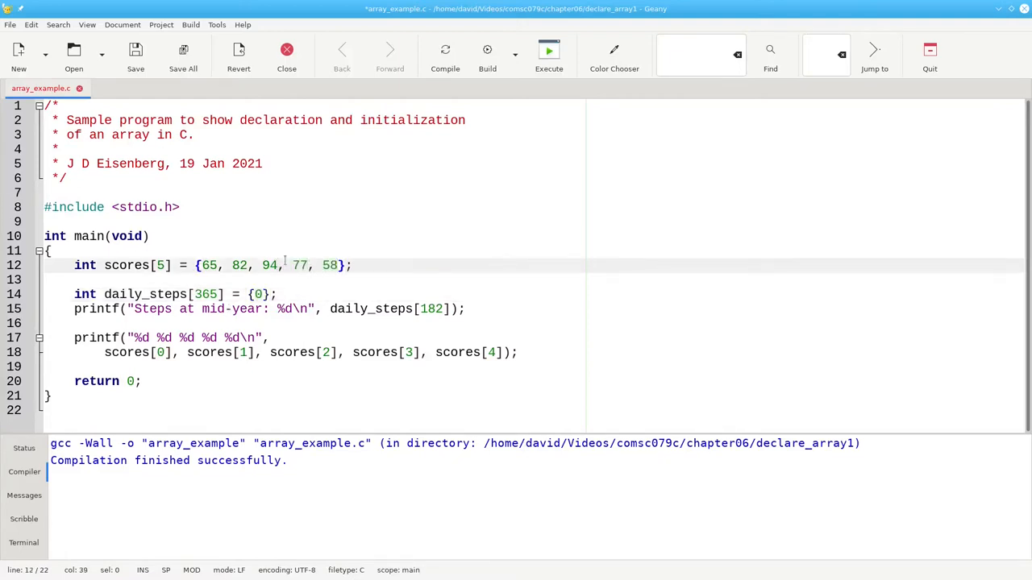